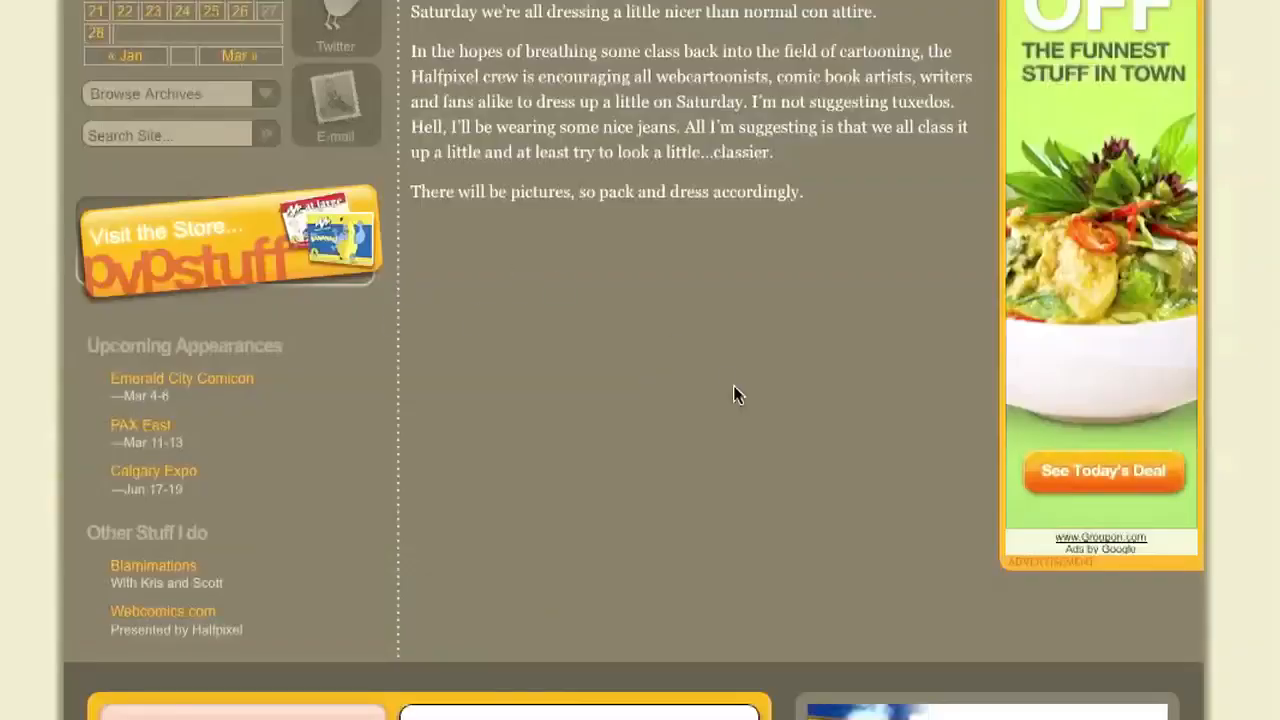
Advance through the comic strips one at a time until the Feb 28 'Two Cups, One Floor' strip is shown.
scroll("up", 3)
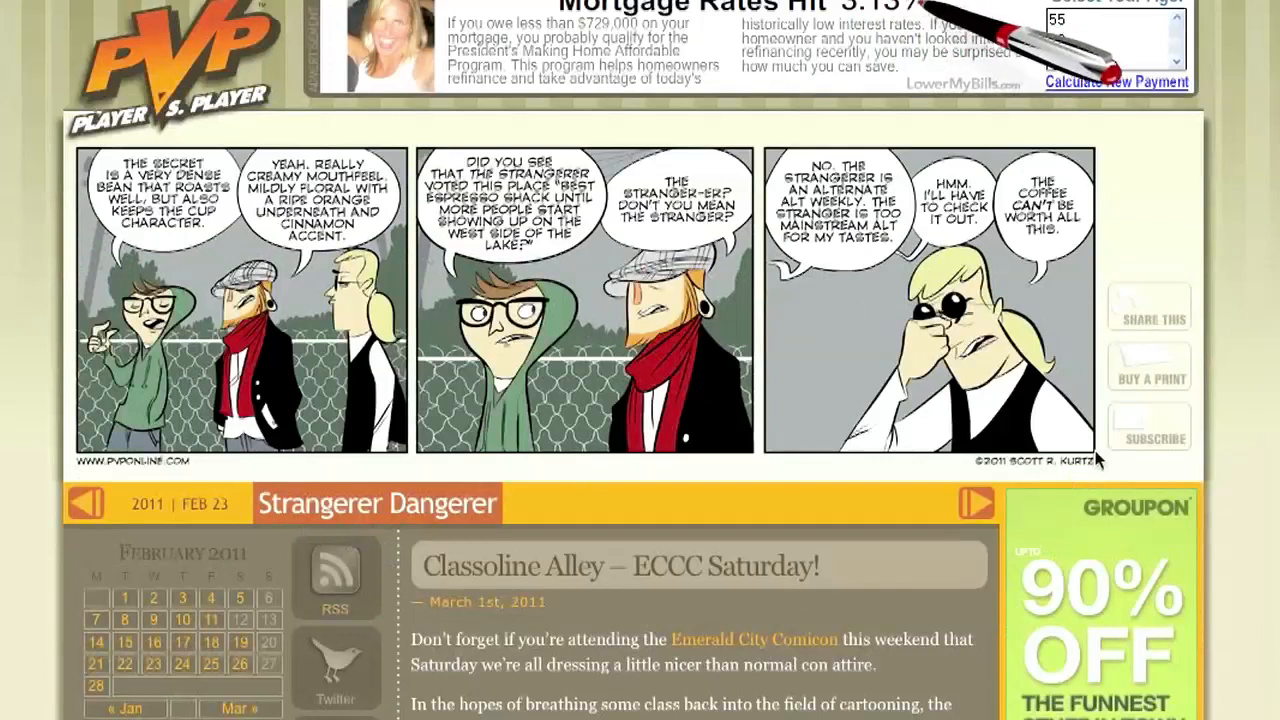
left_click(976, 504)
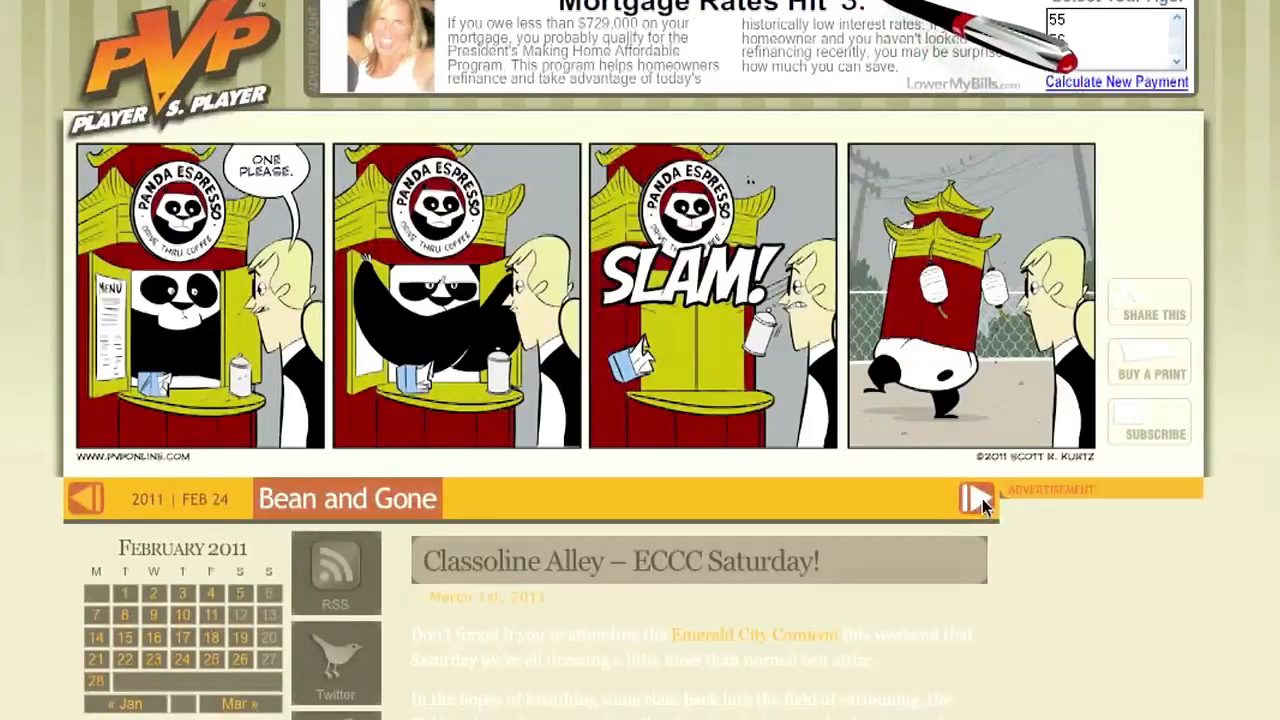
left_click(972, 496)
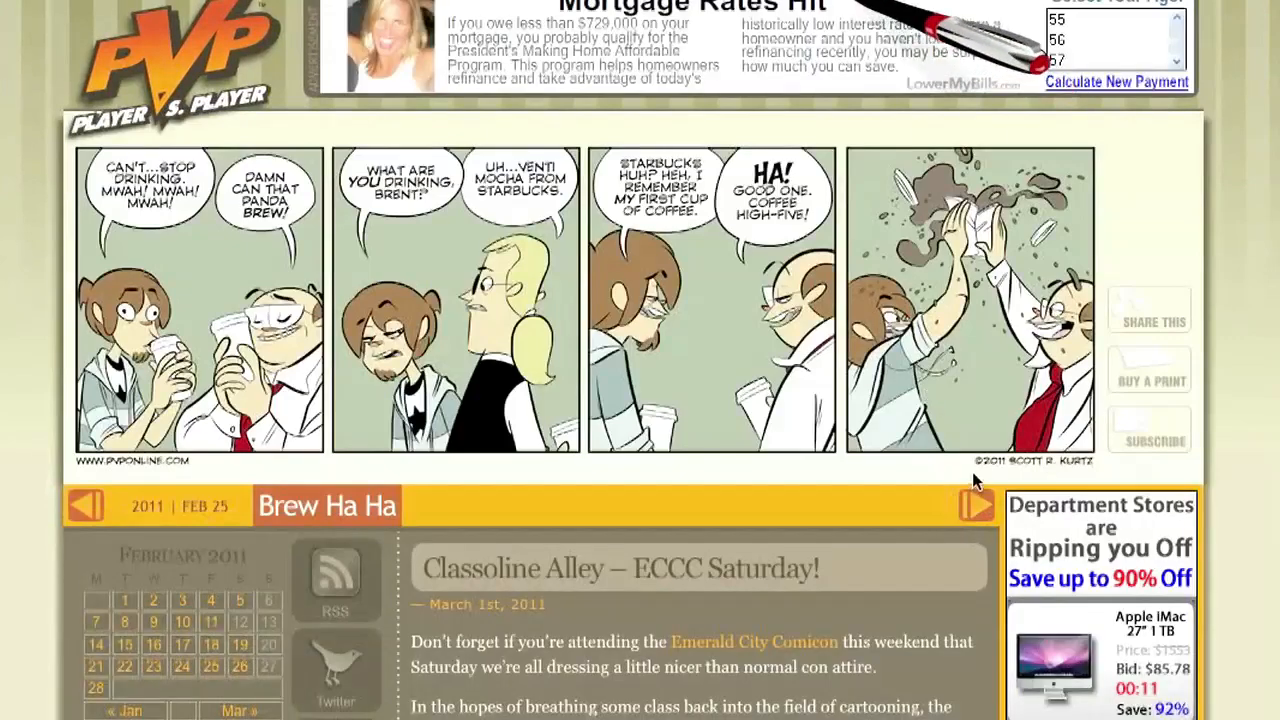
left_click(968, 510)
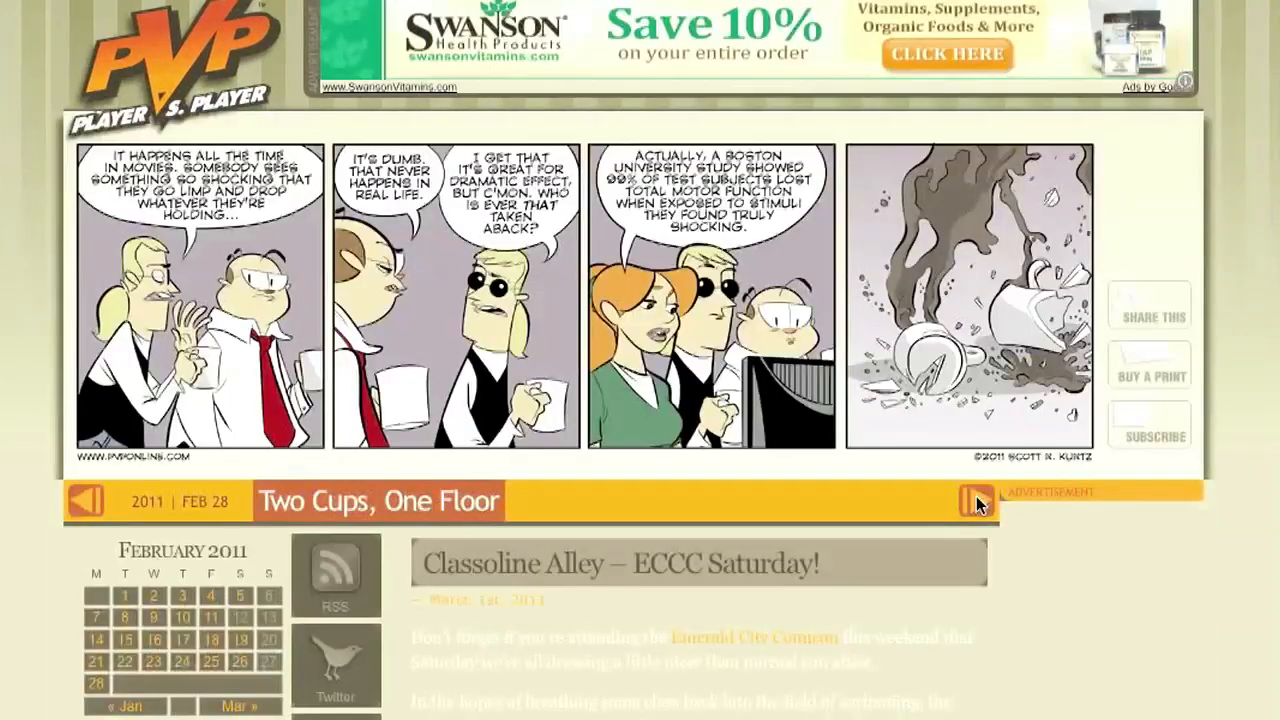
left_click(968, 500)
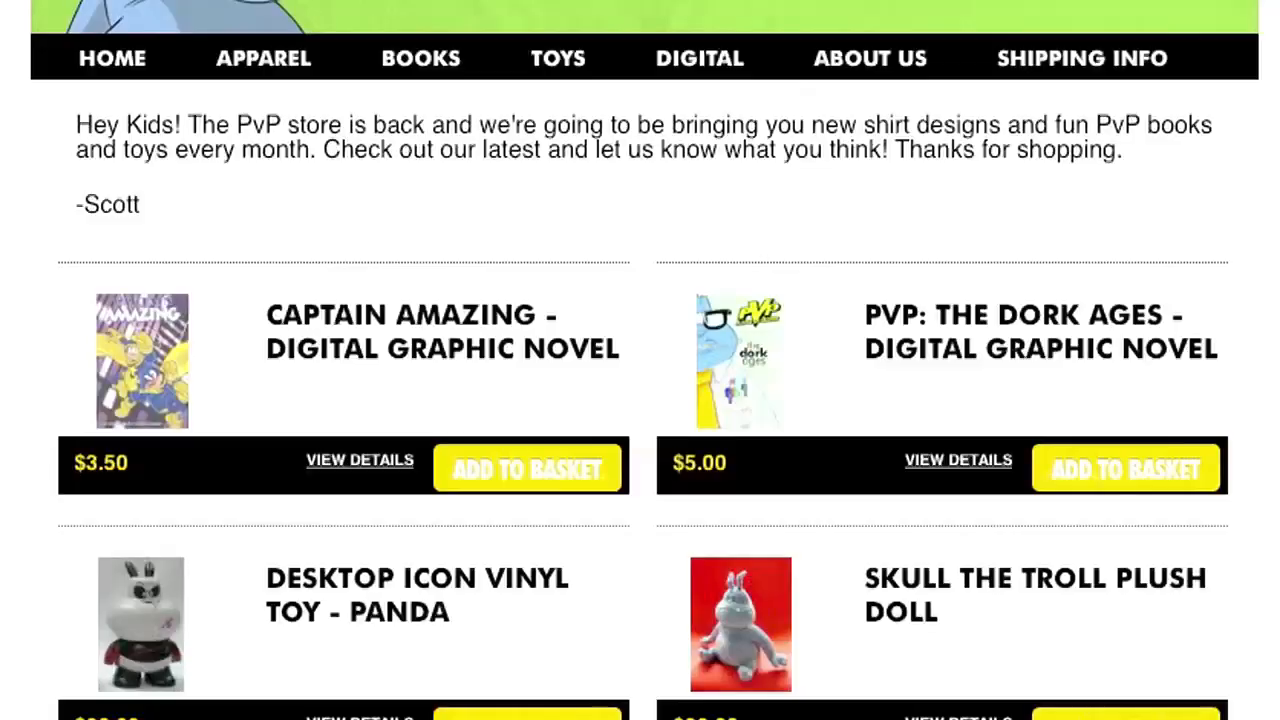
Scroll the store grid past the toys and tees to the PvP books and select a product.
scroll("down", 3)
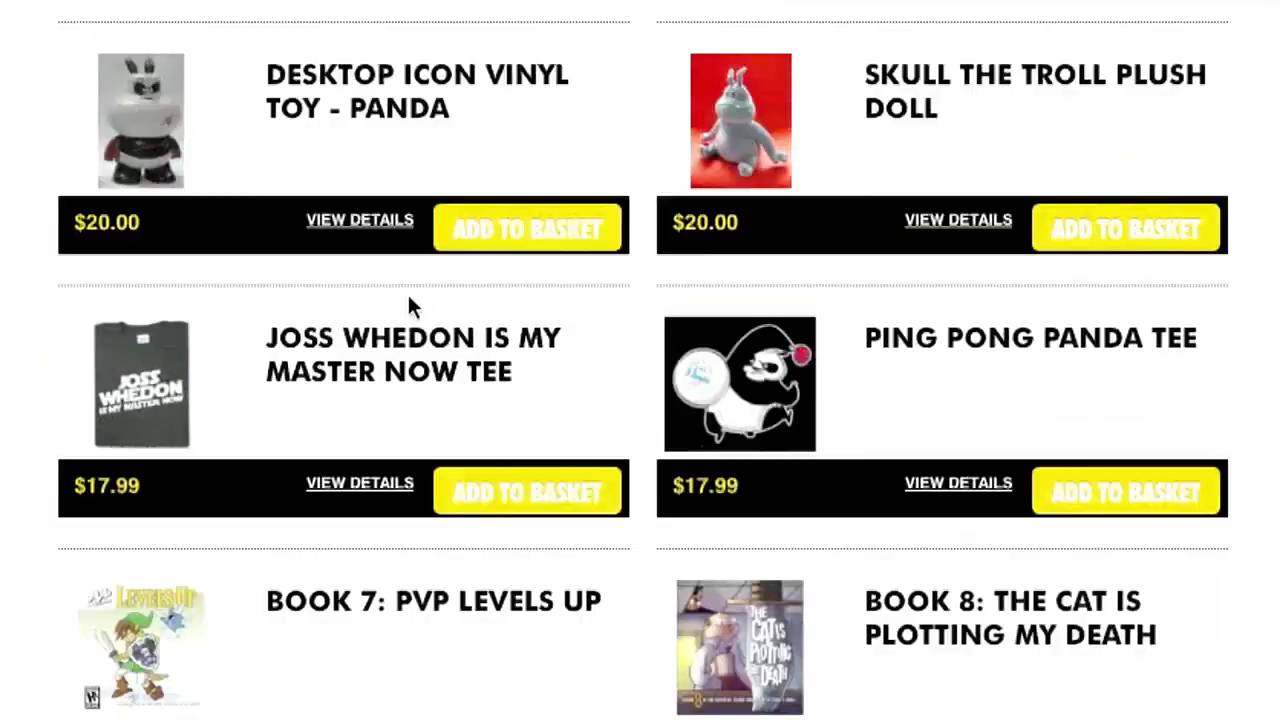
scroll("down", 3)
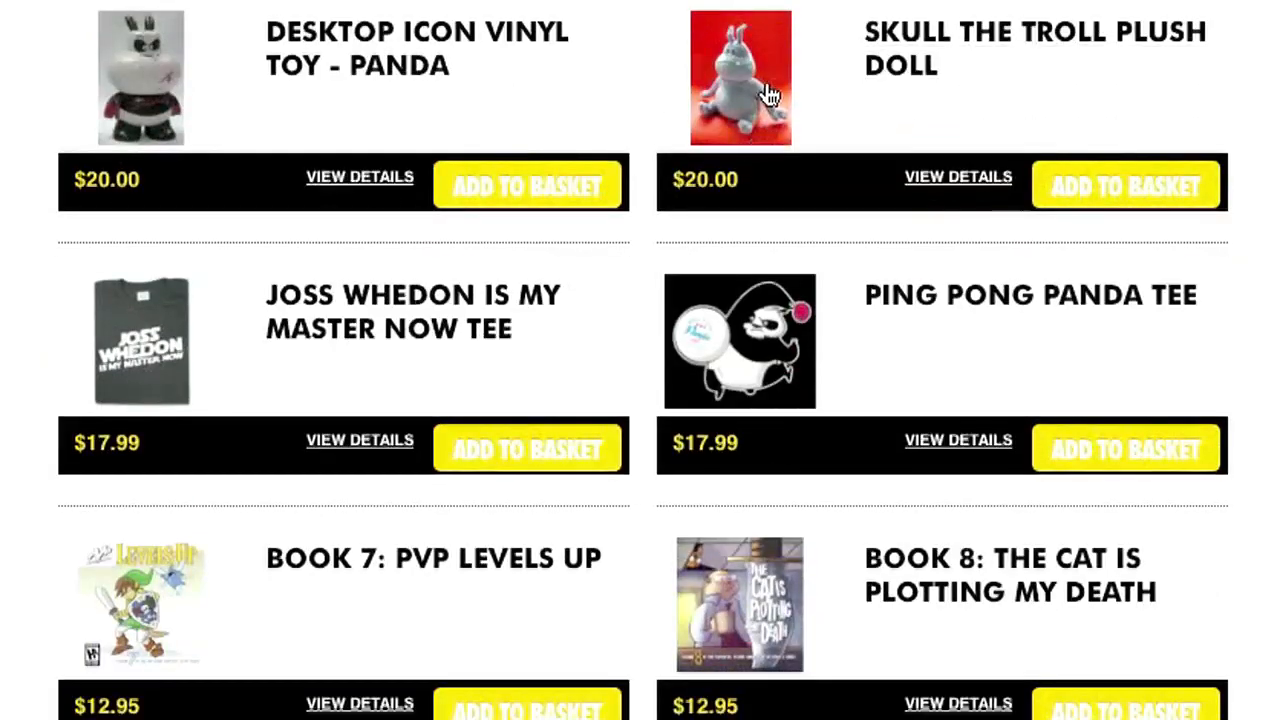
left_click(740, 76)
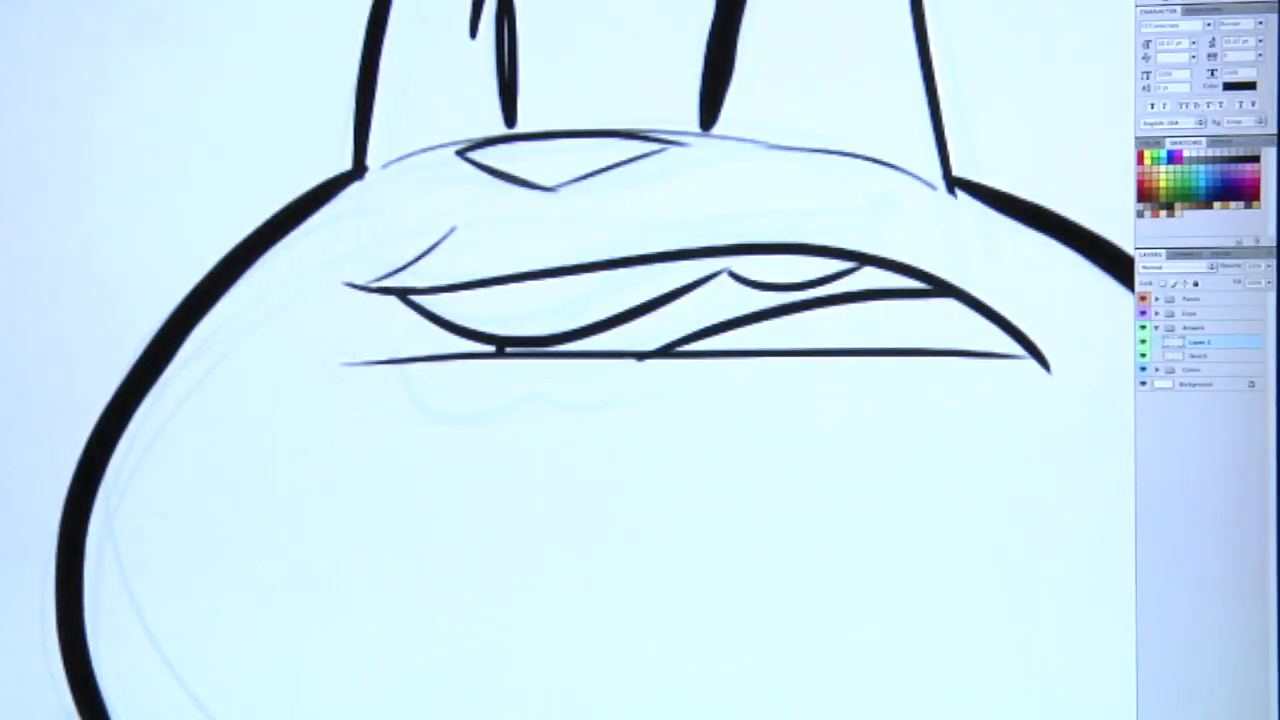
Ink a black line along the cartoon character's mouth on the ink layer.
left_click_drag(400, 410, 600, 400)
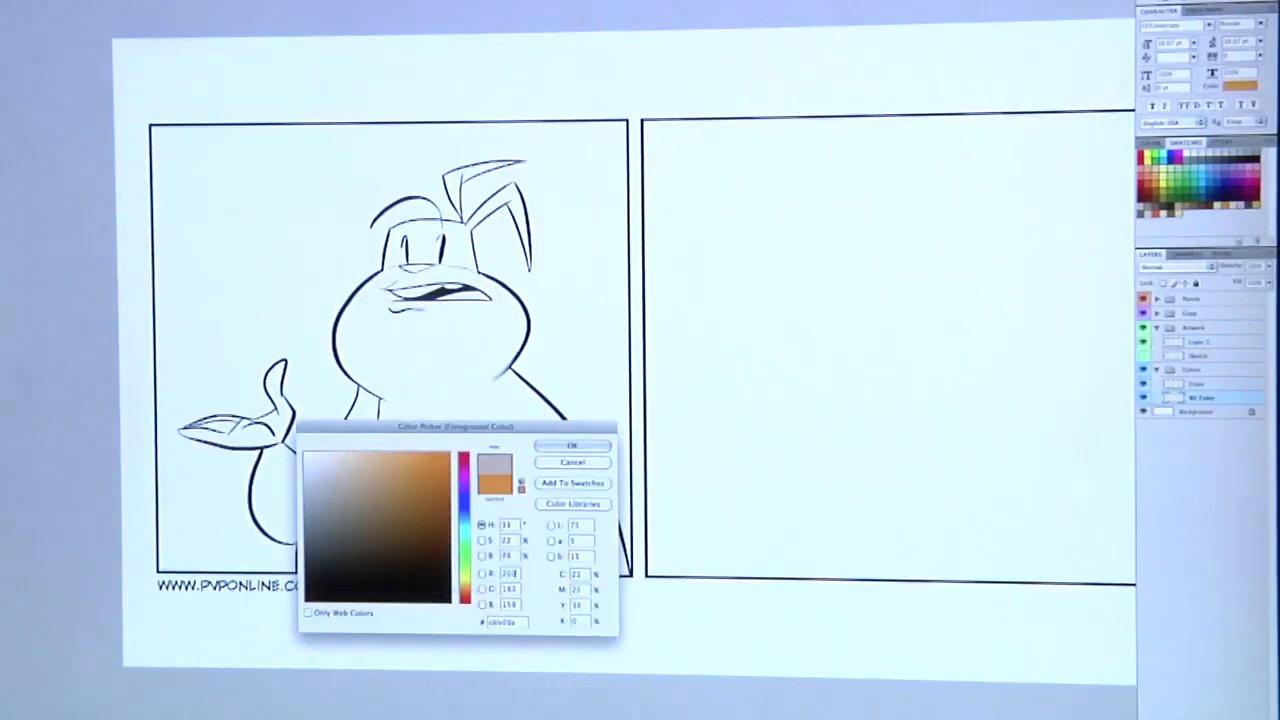
Confirm the tan foreground colour in the Color Picker for the first panel's background fill.
left_click(572, 444)
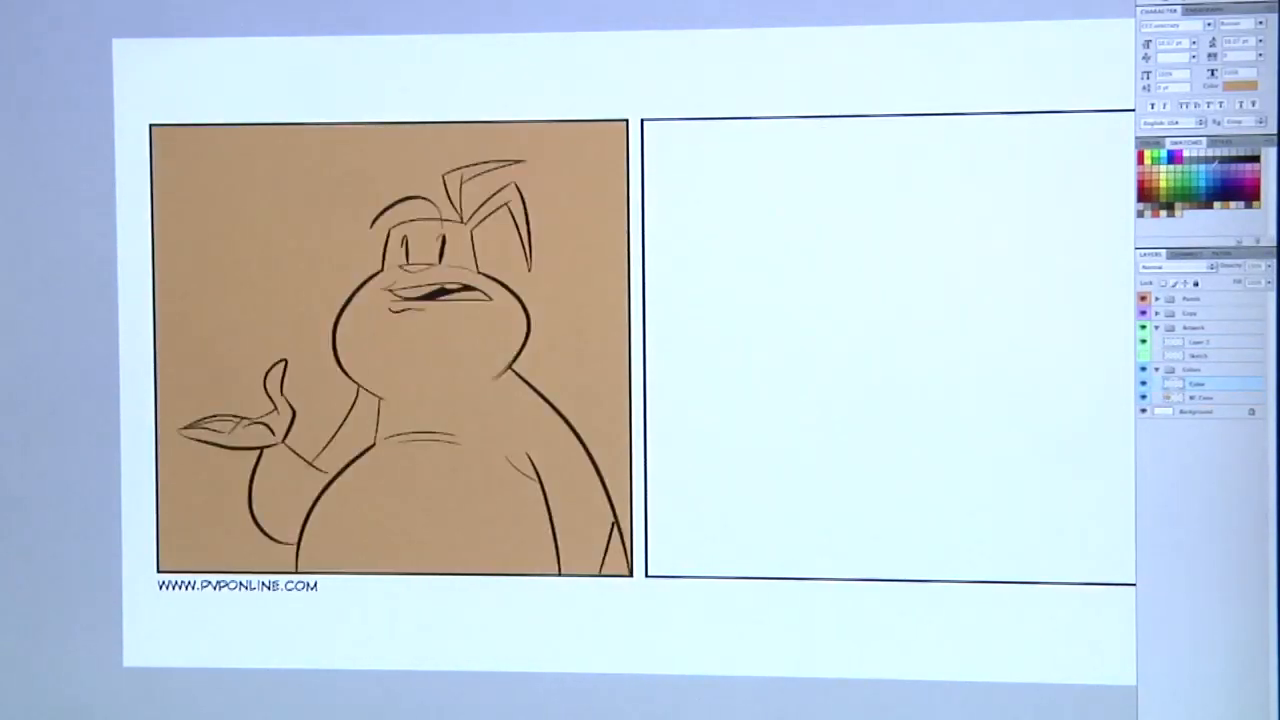